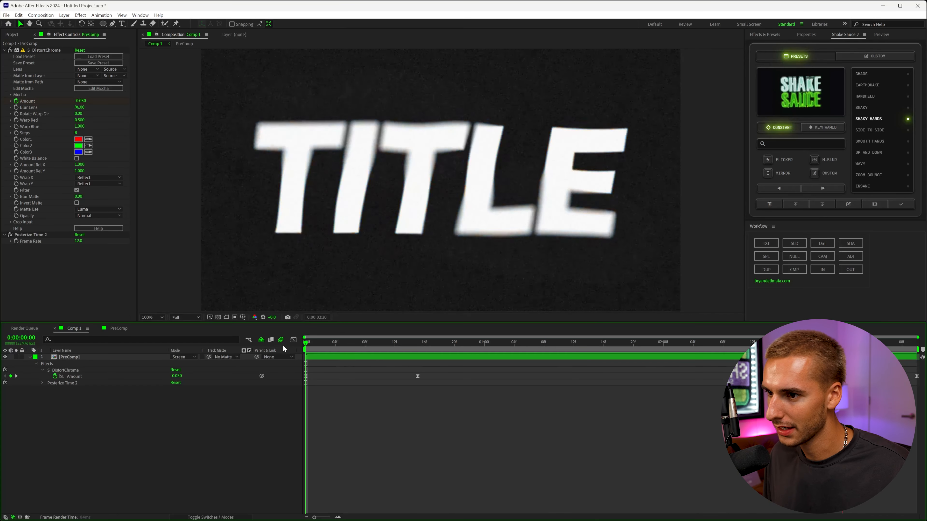
Make the text layer read LIKE and centre it horizontally and vertically in Comp 2
{"action": "left_click", "coordinate": [305, 342]}
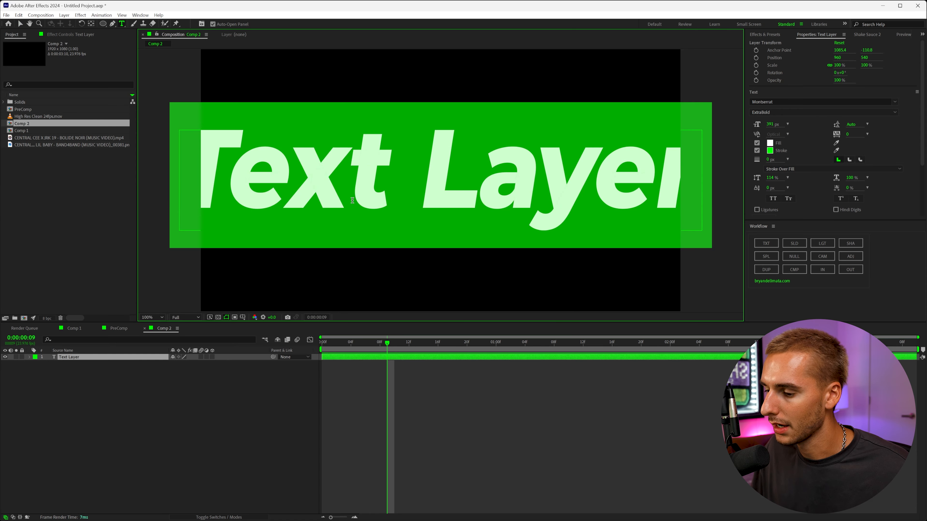
{"action": "type", "text": "LIKE"}
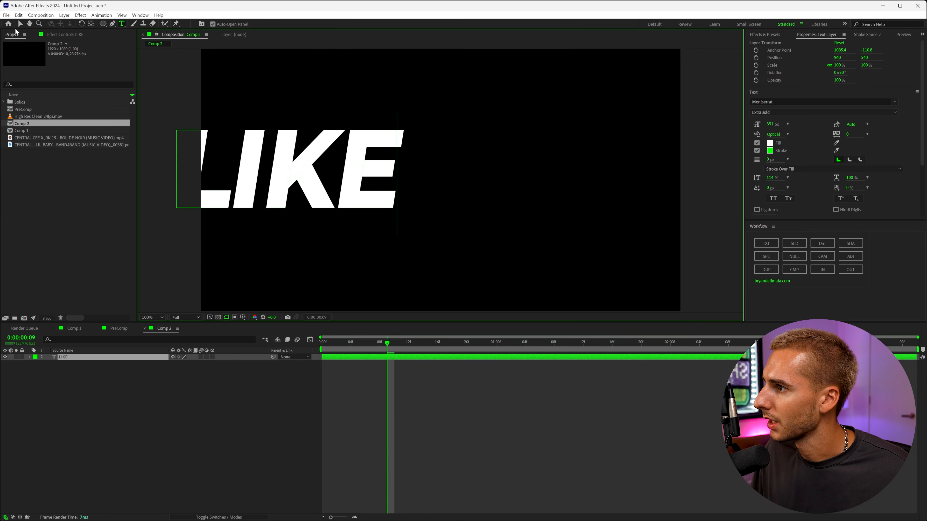
{"action": "left_click_drag", "start_coordinate": [295, 166], "coordinate": [441, 177]}
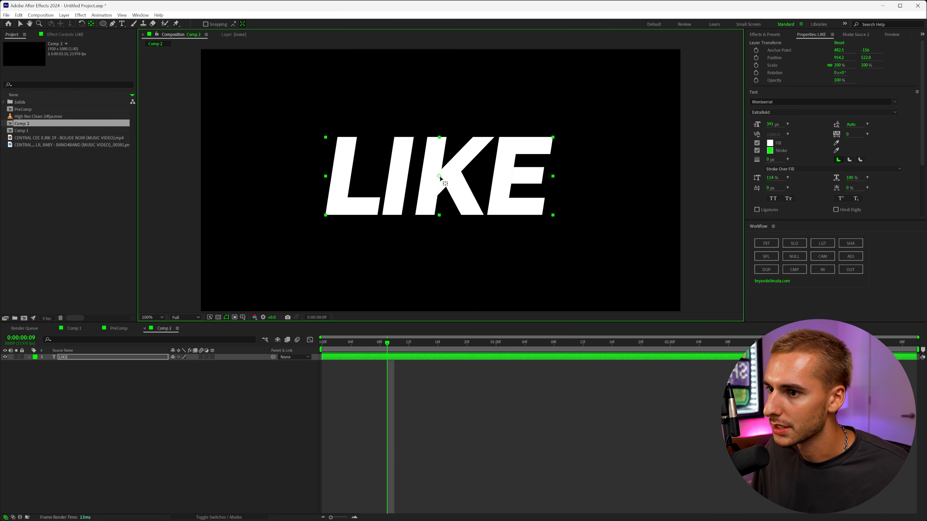
{"action": "mouse_move", "coordinate": [426, 151]}
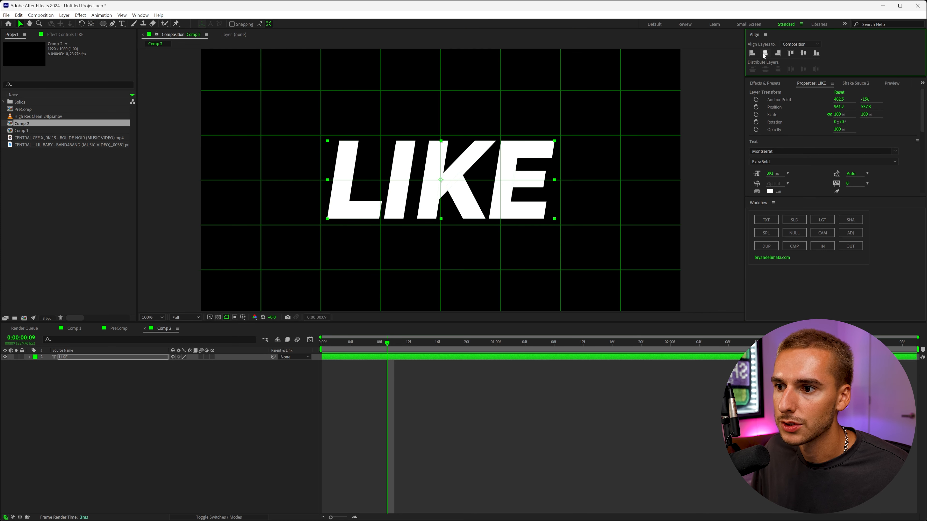
{"action": "left_click", "coordinate": [803, 53]}
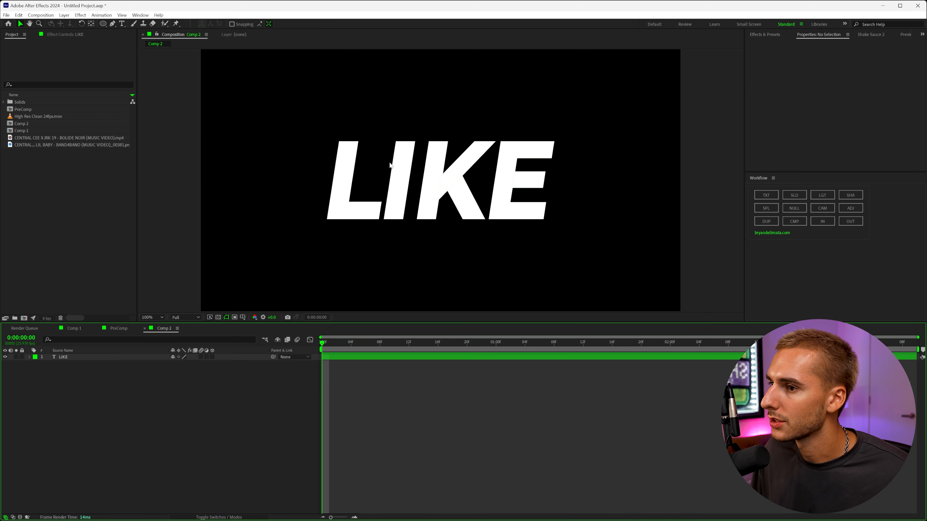
Draw a white ellipse over the top-left of LIKE after checking the TITLE reference comp
{"action": "left_click", "coordinate": [74, 328]}
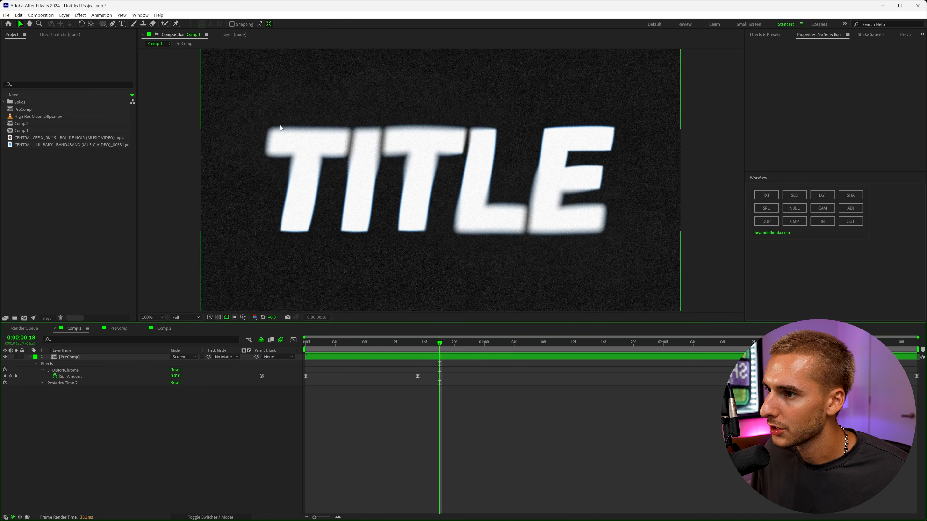
{"action": "mouse_move", "coordinate": [601, 212]}
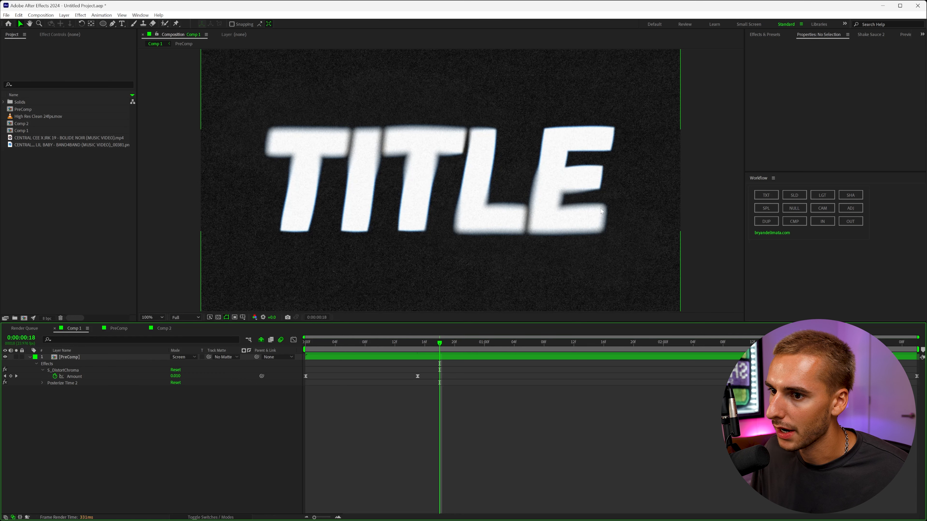
{"action": "left_click", "coordinate": [164, 328]}
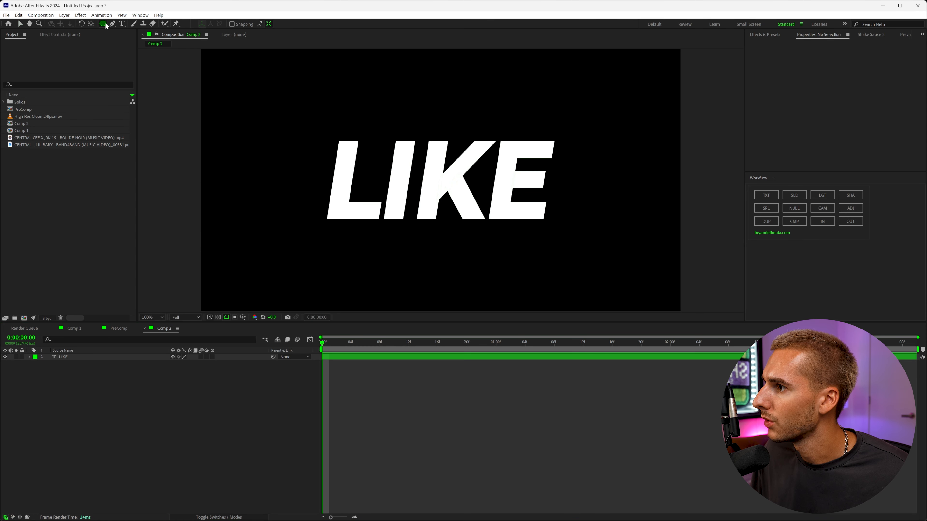
{"action": "left_click", "coordinate": [103, 23]}
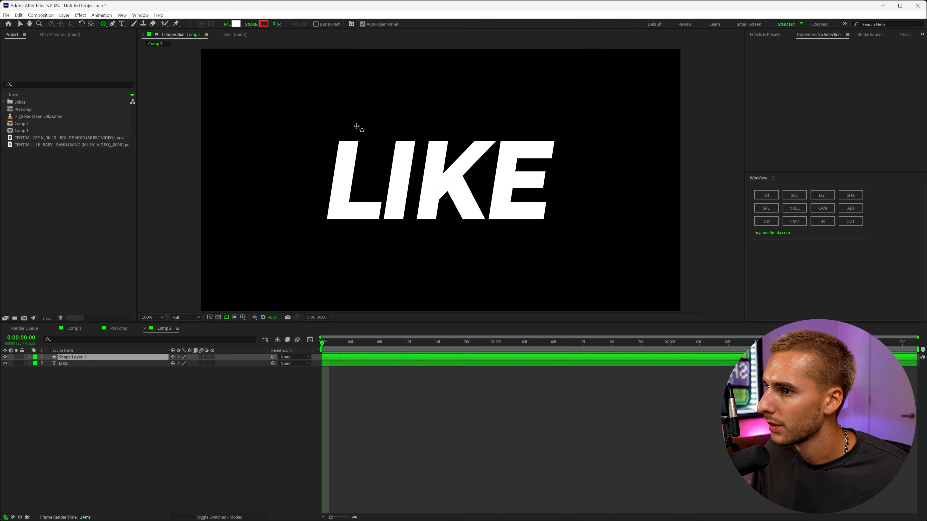
{"action": "left_click_drag", "start_coordinate": [290, 106], "coordinate": [458, 178]}
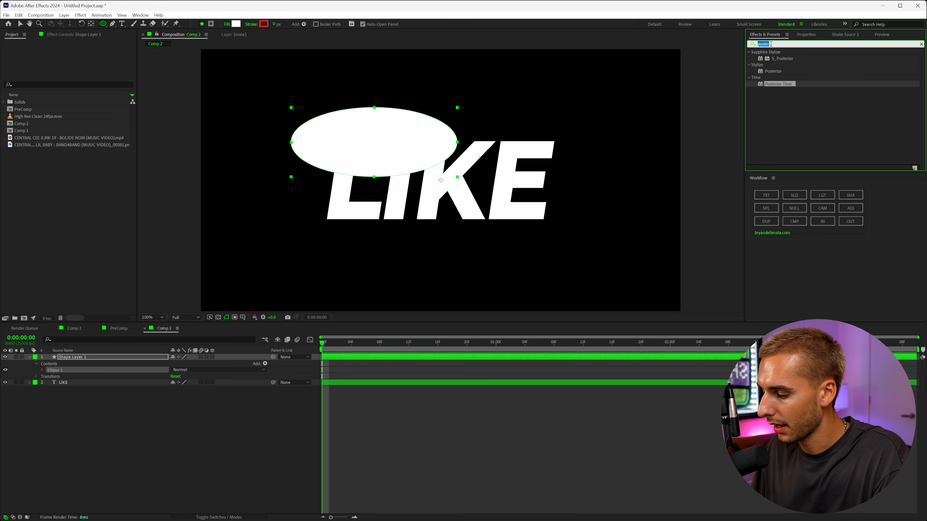
Gaussian-blur the ellipse with a larger blur amount and Repeat Edge Pixels off
{"action": "type", "text": "gaus"}
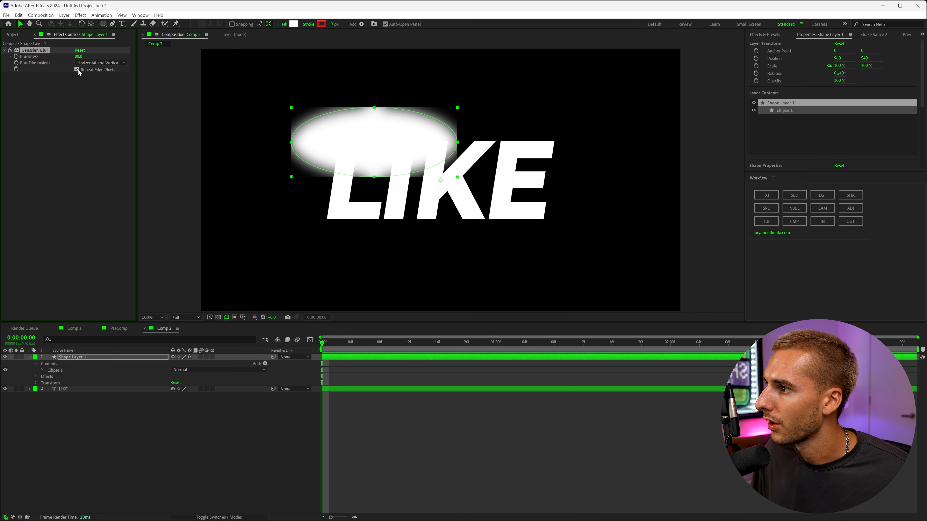
{"action": "left_click", "coordinate": [77, 69]}
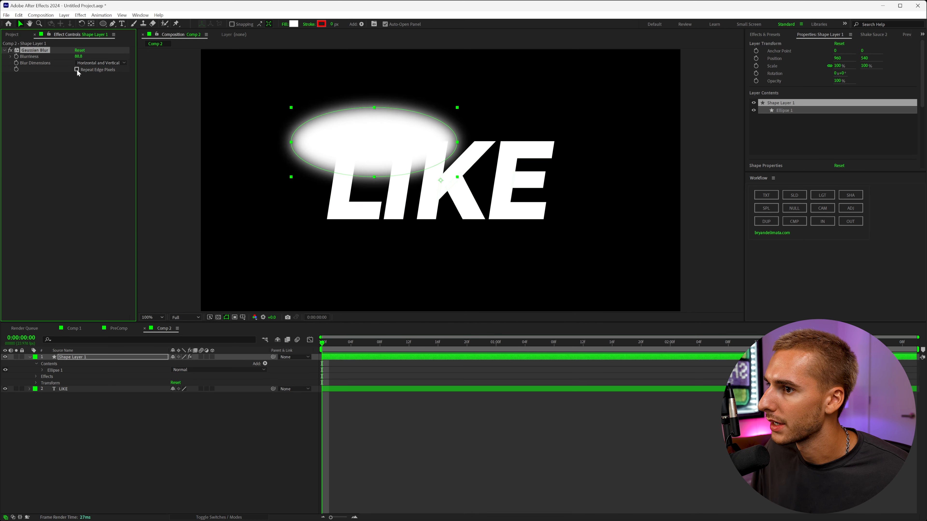
{"action": "left_click_drag", "start_coordinate": [79, 56], "coordinate": [83, 56]}
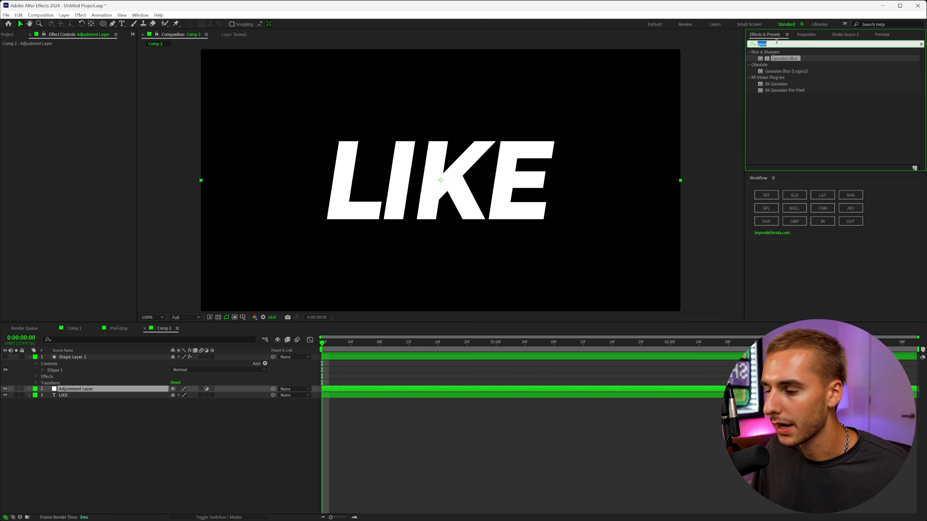
Apply Camera Lens Blur to the adjustment layer with a raised blur radius and Repeat Edge Pixels off
{"action": "type", "text": "camera"}
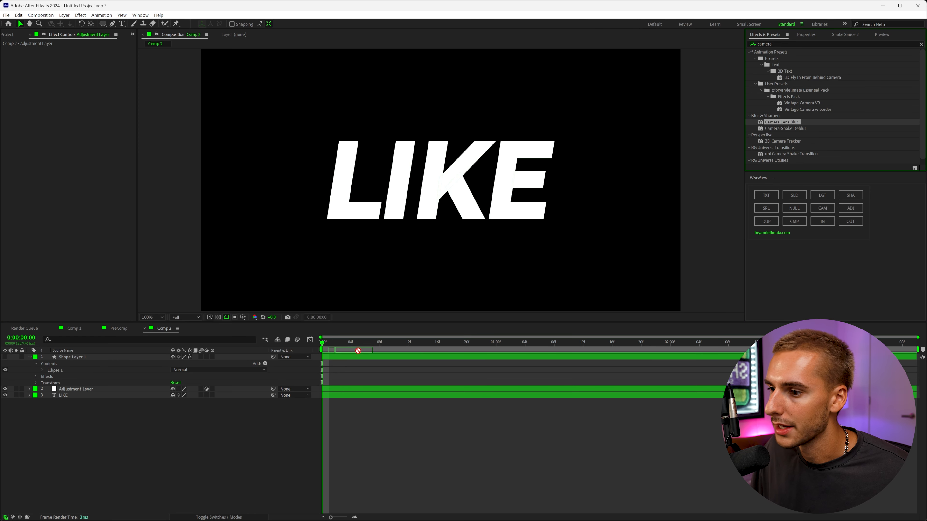
{"action": "double_click", "coordinate": [782, 122]}
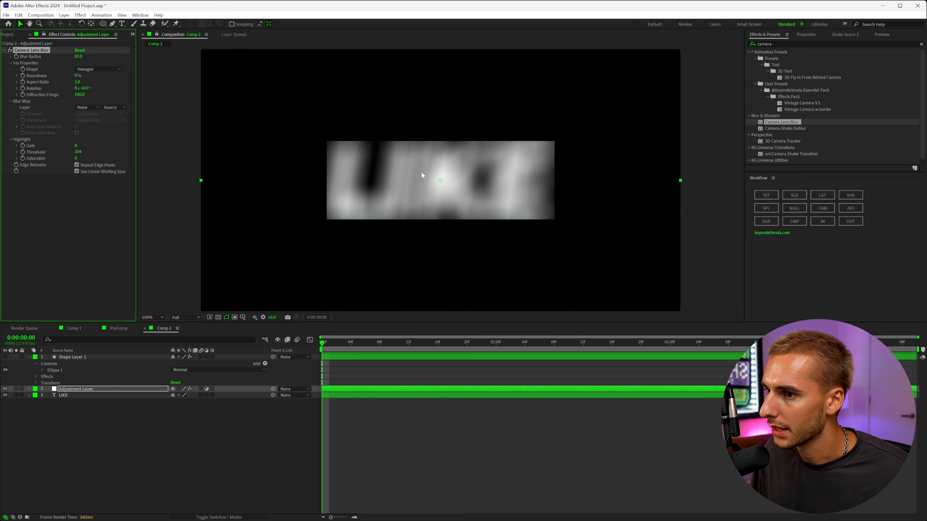
{"action": "type", "text": "5.0"}
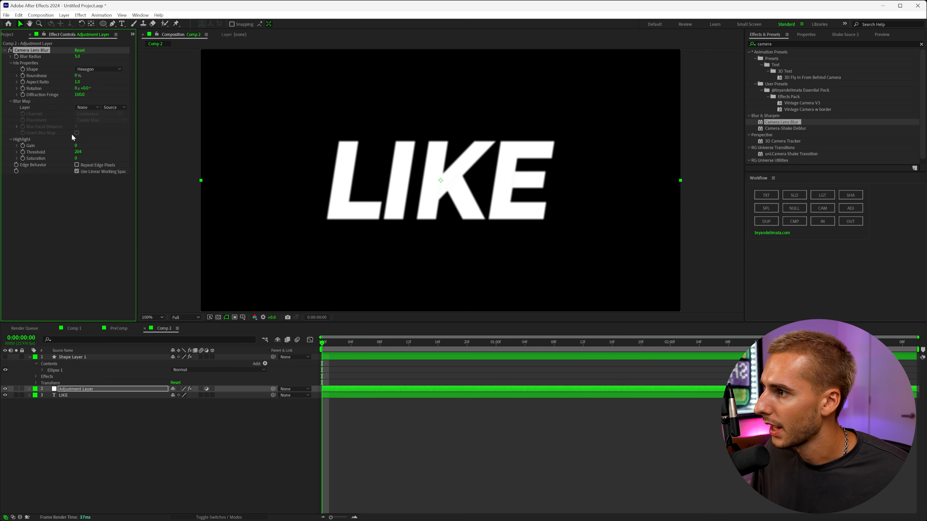
{"action": "left_click_drag", "start_coordinate": [78, 56], "coordinate": [94, 56]}
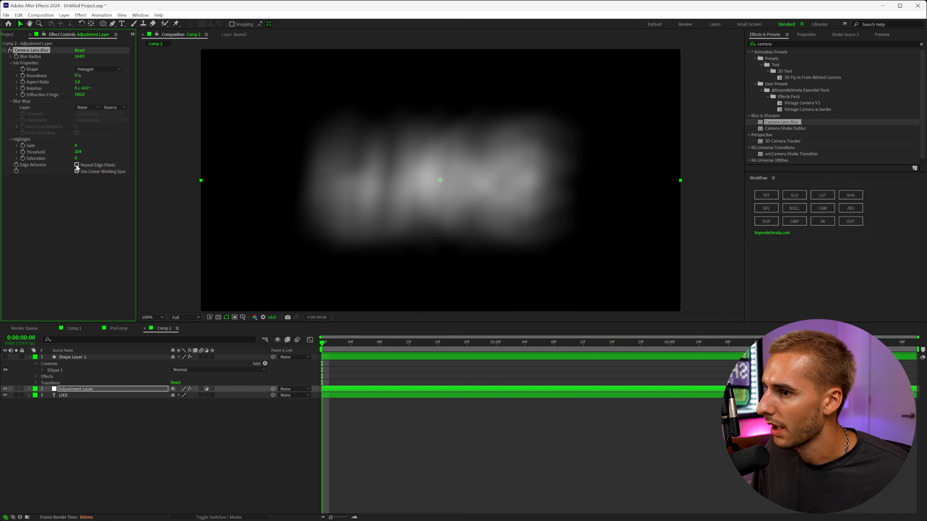
{"action": "left_click", "coordinate": [77, 172]}
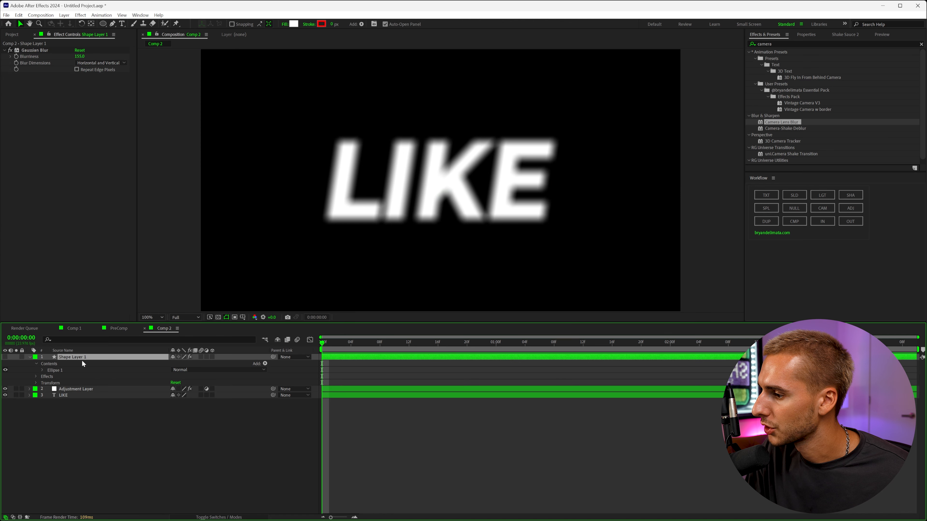
Set the lens blur's Blur Map Layer to Shape Layer 1 using its Effects & Masks as source
{"action": "left_click", "coordinate": [76, 389]}
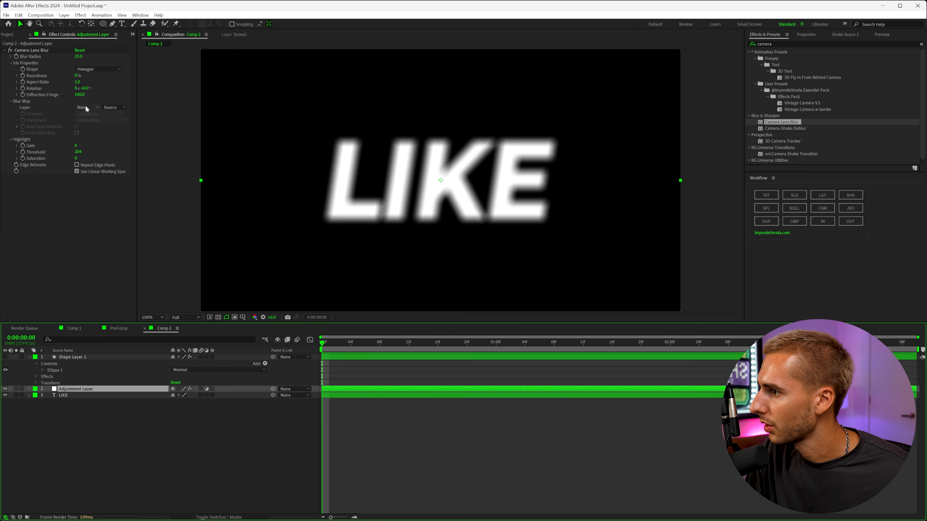
{"action": "left_click", "coordinate": [87, 107]}
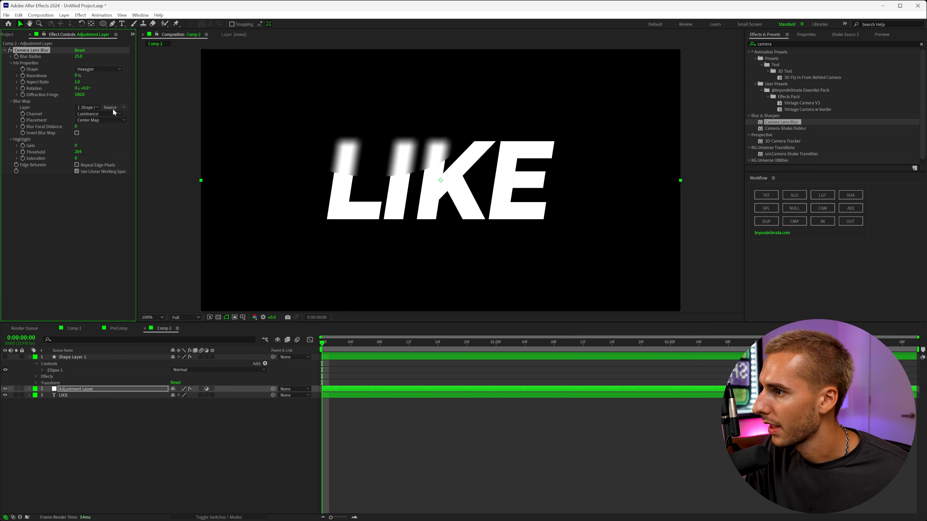
{"action": "left_click", "coordinate": [114, 107]}
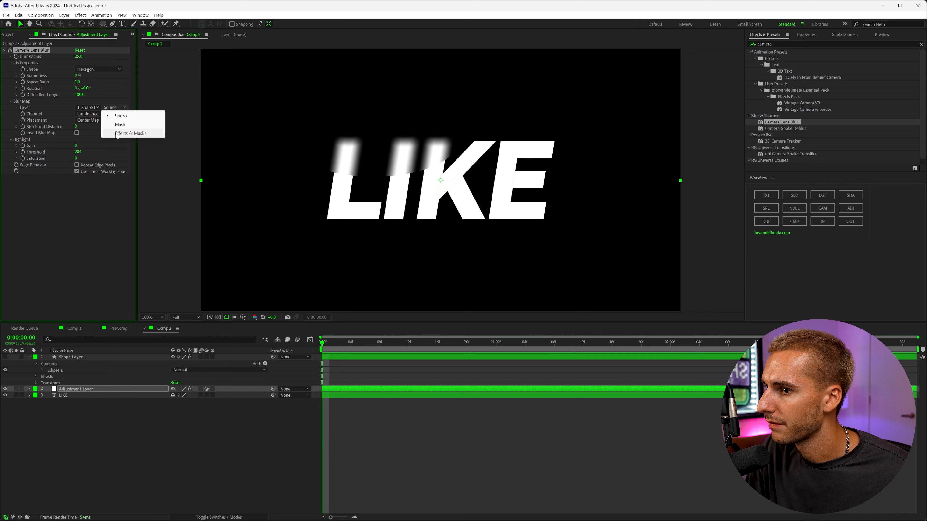
{"action": "left_click", "coordinate": [131, 134]}
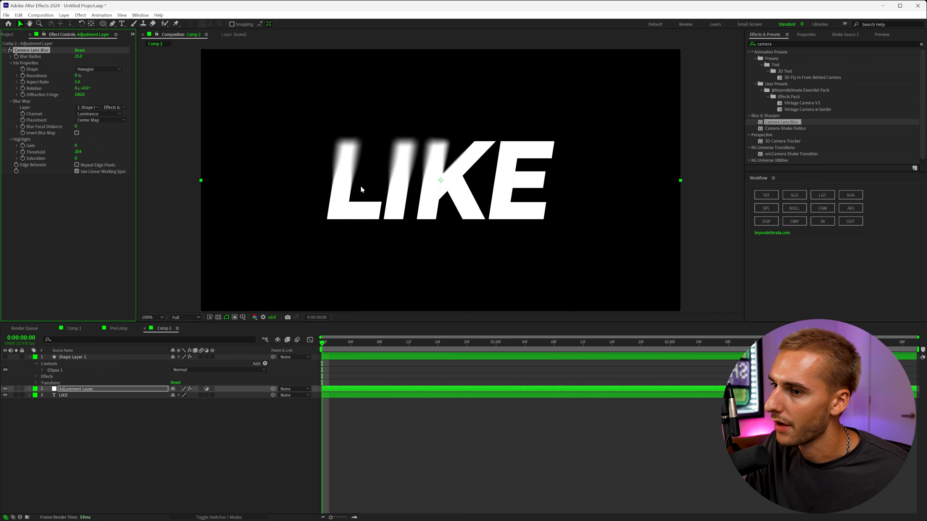
{"action": "left_click", "coordinate": [114, 107]}
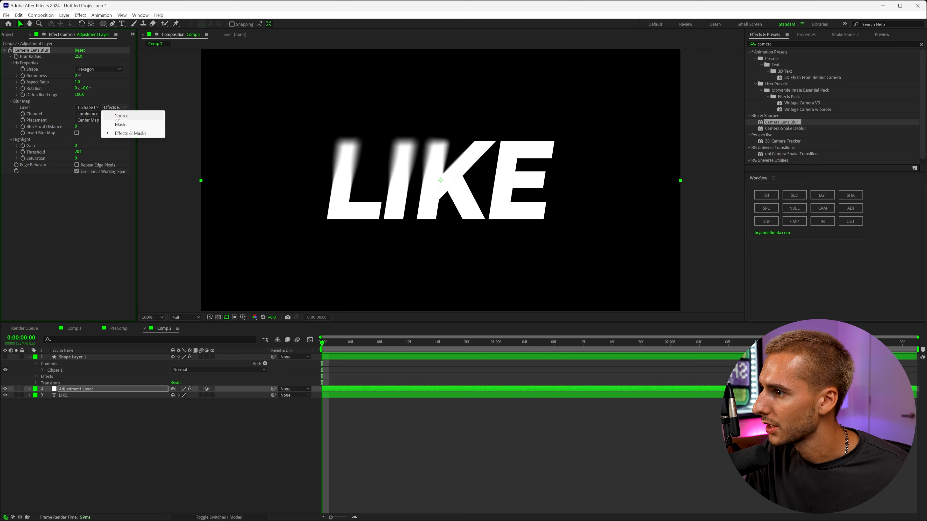
{"action": "left_click", "coordinate": [122, 116]}
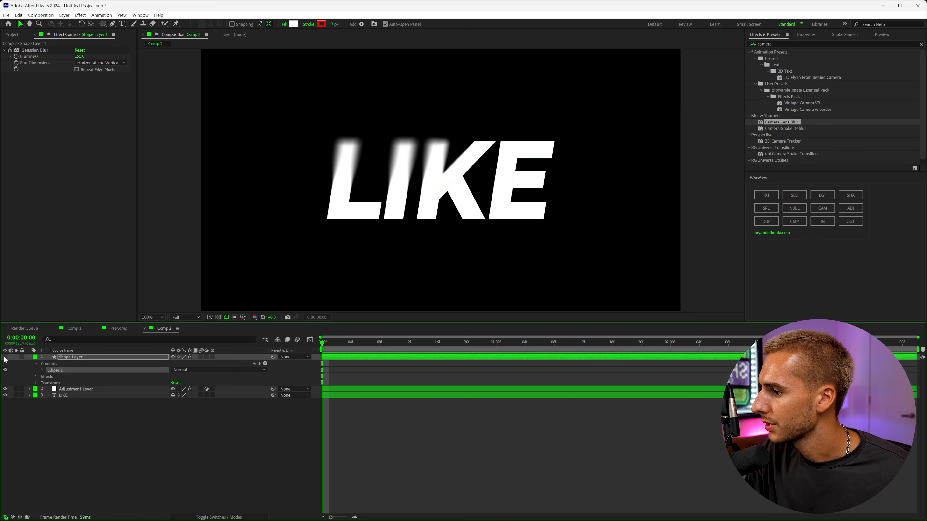
Show the shape layer, move a duplicate ellipse to LIKE's lower right, then hide the layer again
{"action": "left_click", "coordinate": [55, 369]}
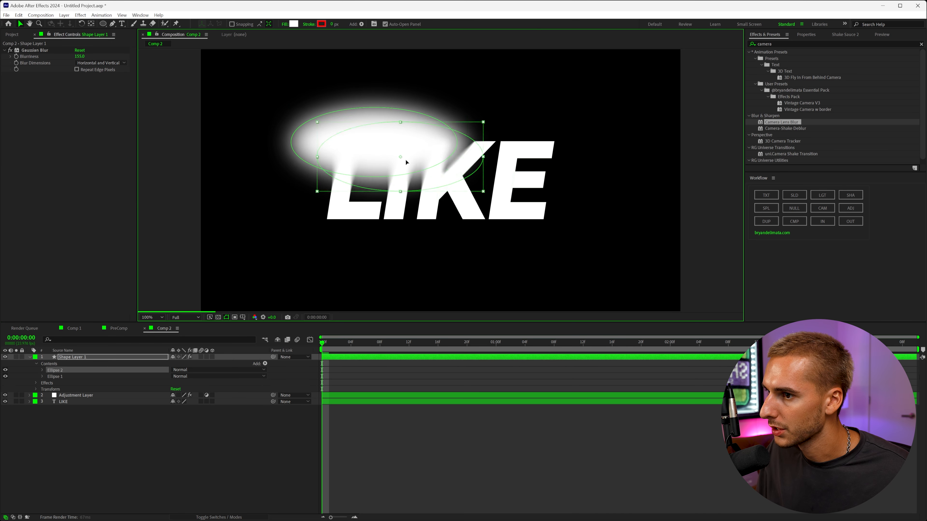
{"action": "left_click_drag", "start_coordinate": [402, 157], "coordinate": [510, 221]}
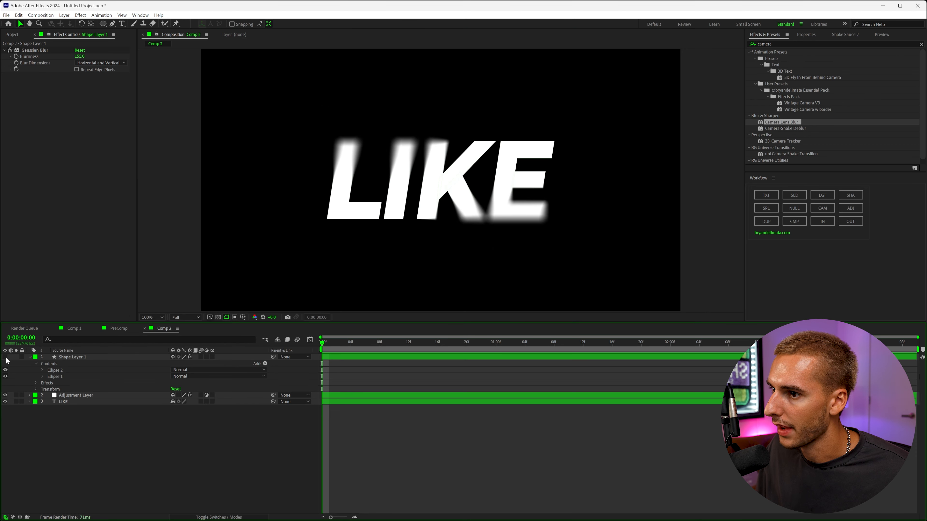
{"action": "left_click", "coordinate": [63, 402]}
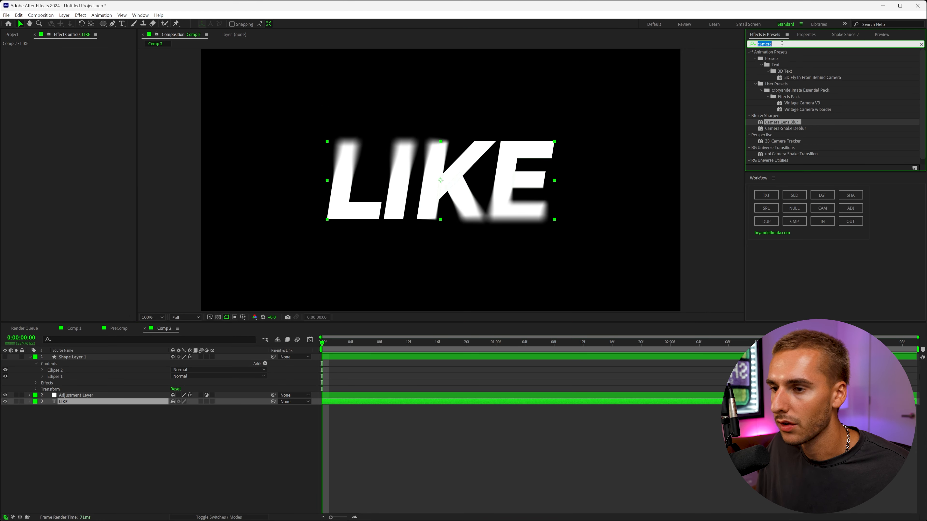
Give the LIKE text layer its own Gaussian Blur with Blurriness 5.2
{"action": "type", "text": "gaus"}
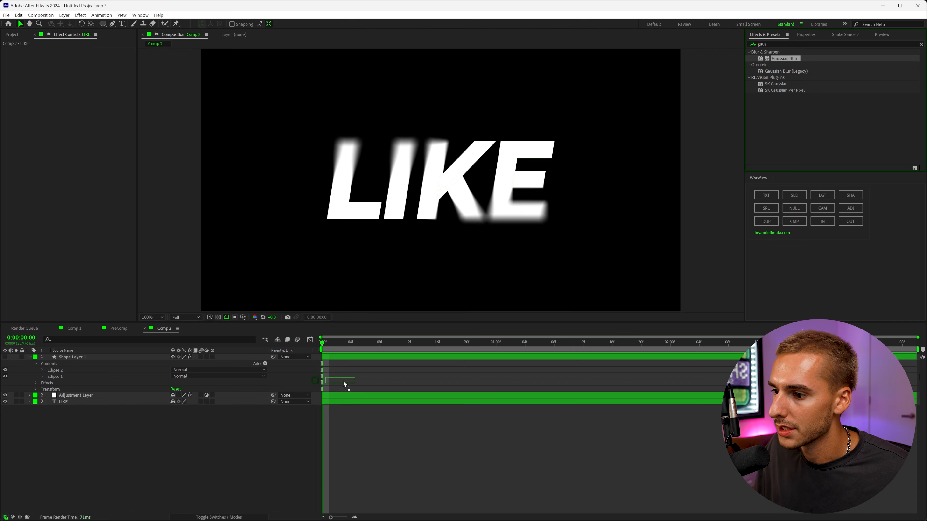
{"action": "left_click", "coordinate": [63, 402]}
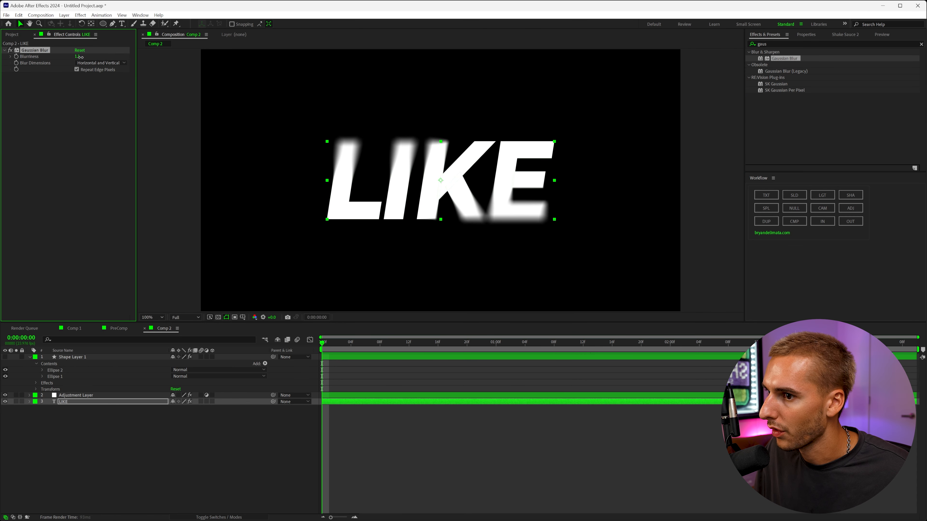
{"action": "left_click", "coordinate": [76, 69]}
{"action": "type", "text": "add"}
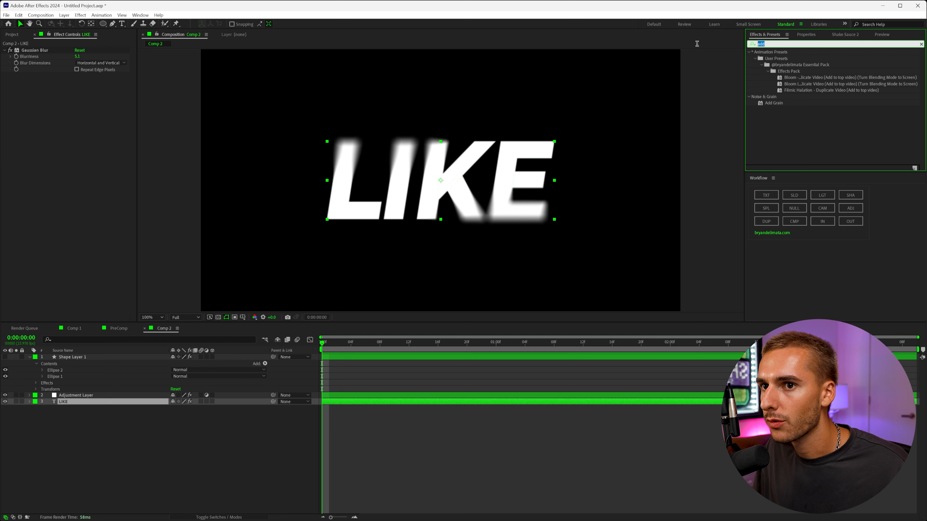
{"action": "type", "text": "noise"}
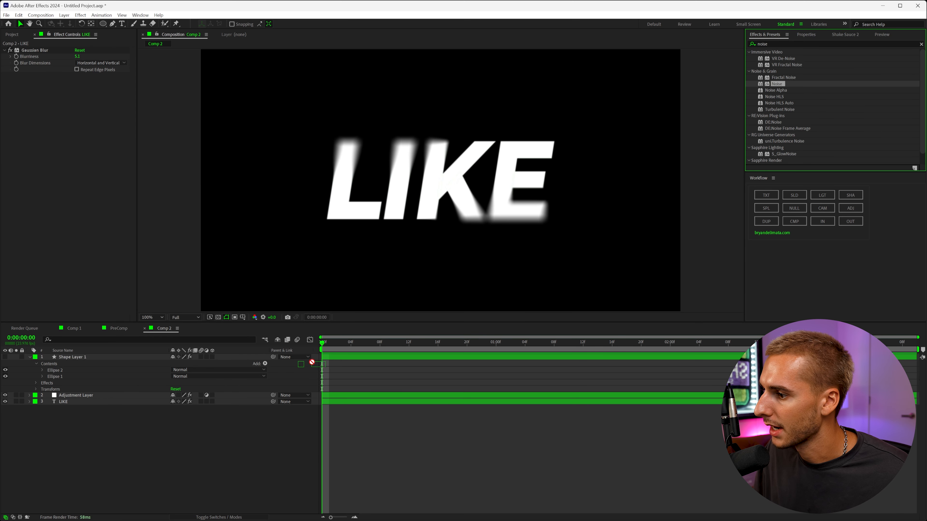
Add Noise grain to the adjustment layer with a raised amount, and a low-amount Noise on LIKE
{"action": "double_click", "coordinate": [76, 396]}
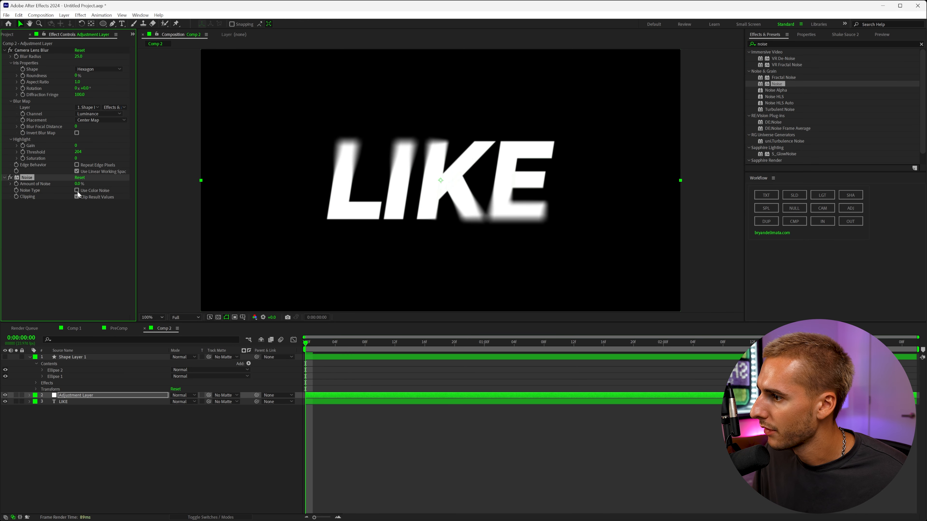
{"action": "left_click_drag", "start_coordinate": [79, 184], "coordinate": [91, 183]}
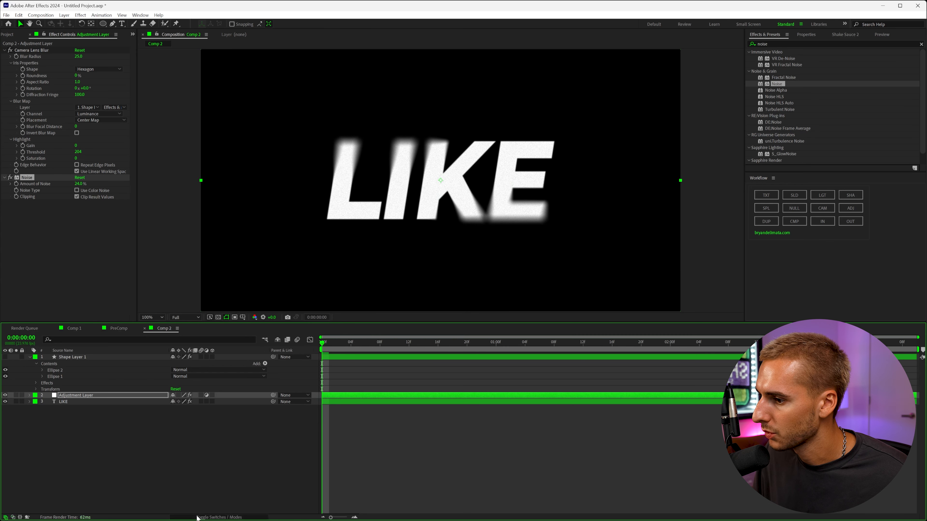
{"action": "left_click", "coordinate": [218, 517]}
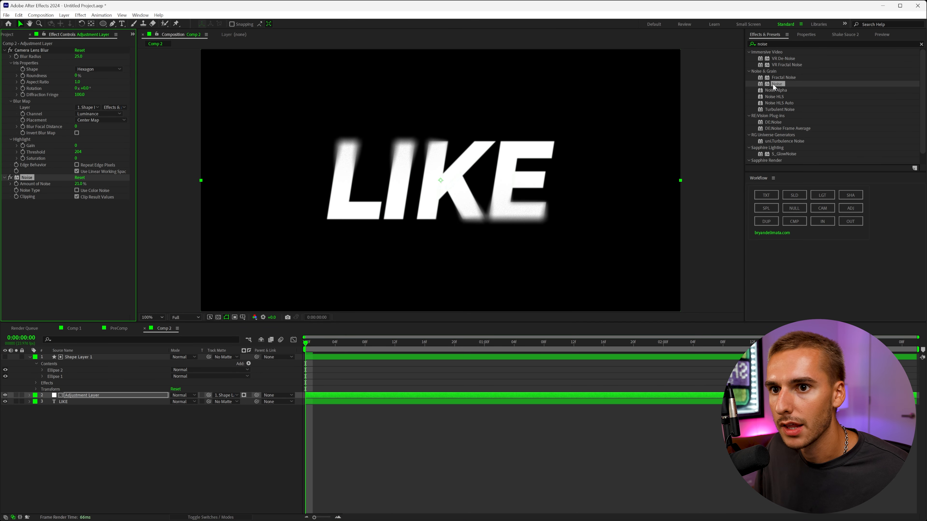
{"action": "left_click", "coordinate": [63, 402]}
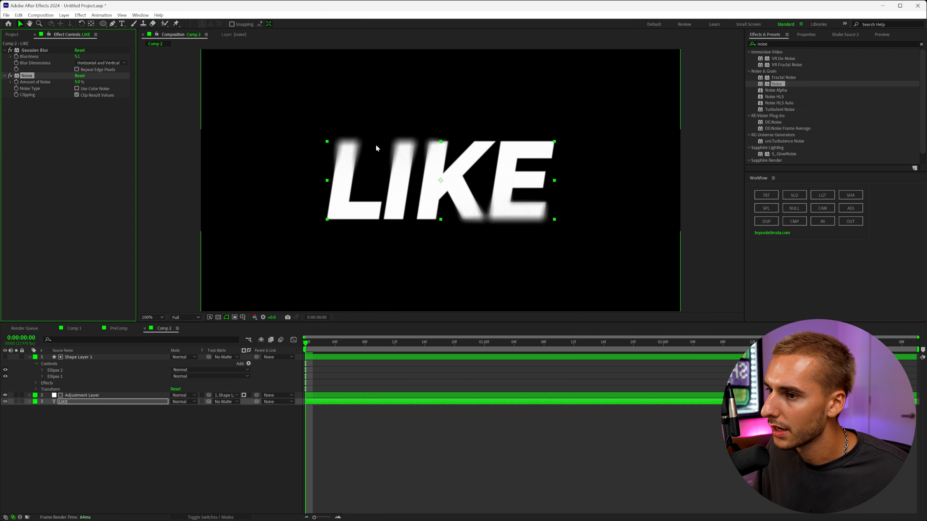
{"action": "mouse_move", "coordinate": [449, 177]}
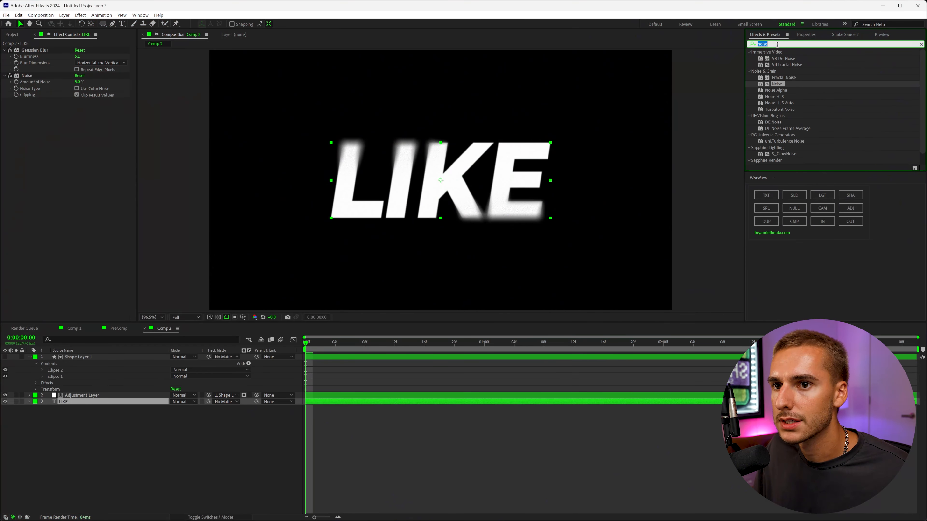
Apply Turbulent Displace to LIKE and keyframe its Amount to different strengths over time
{"action": "type", "text": "turb"}
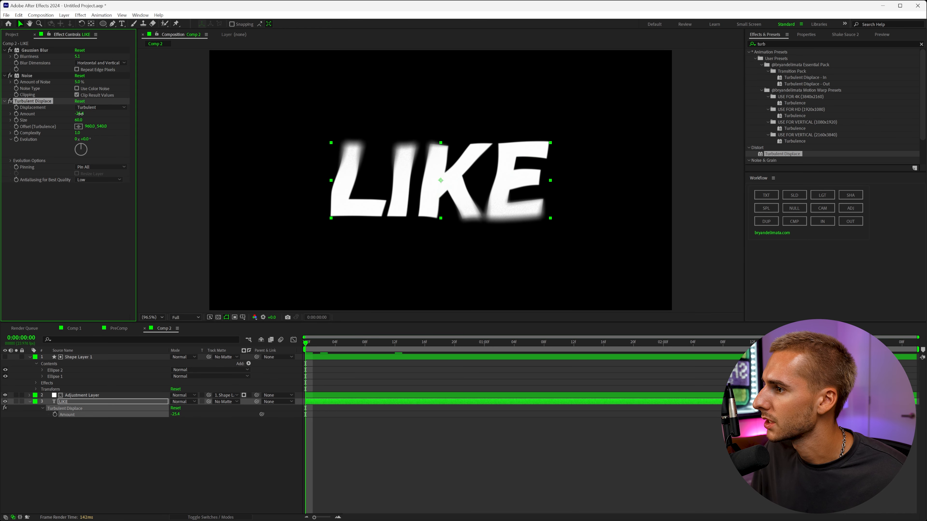
{"action": "left_click_drag", "start_coordinate": [79, 114], "coordinate": [68, 114]}
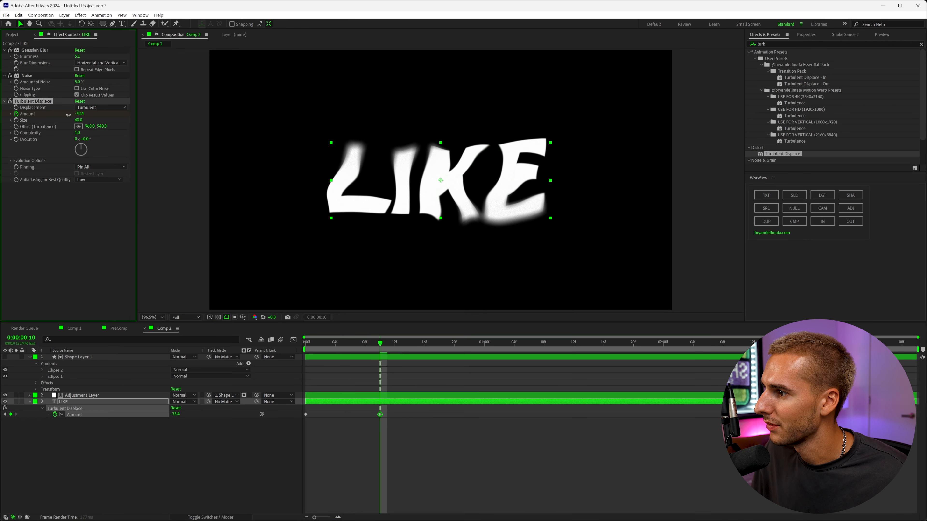
{"action": "left_click_drag", "start_coordinate": [79, 113], "coordinate": [92, 113]}
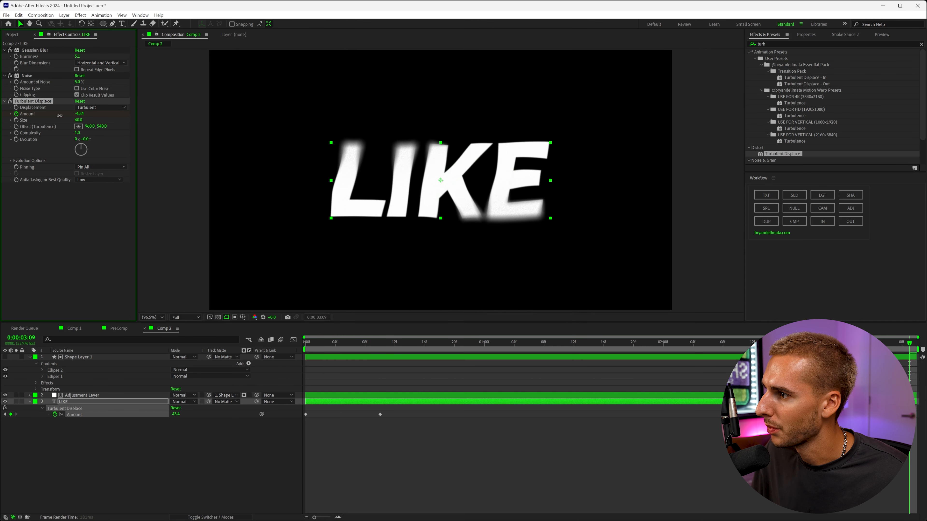
{"action": "left_click_drag", "start_coordinate": [80, 114], "coordinate": [90, 114]}
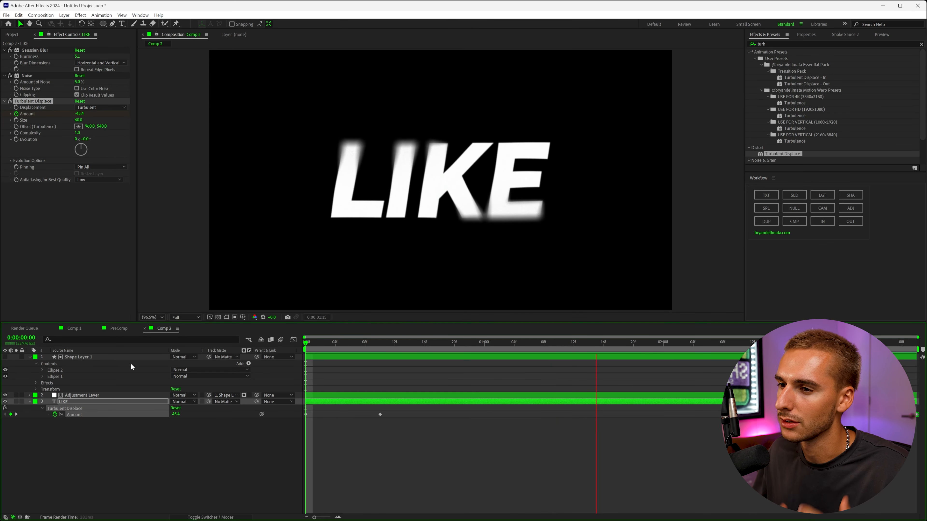
Scrub through the timeline to preview the animated warp from the start
{"action": "left_click", "coordinate": [715, 343]}
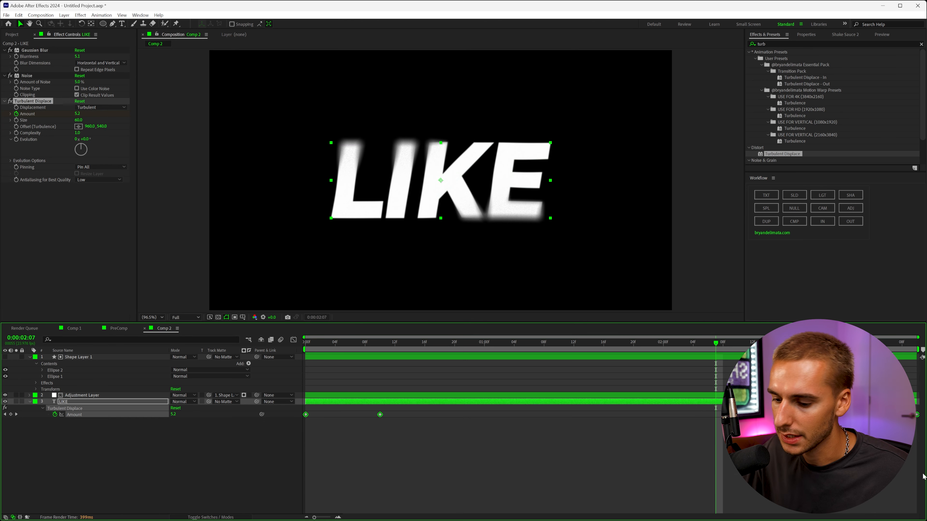
{"action": "left_click", "coordinate": [304, 342]}
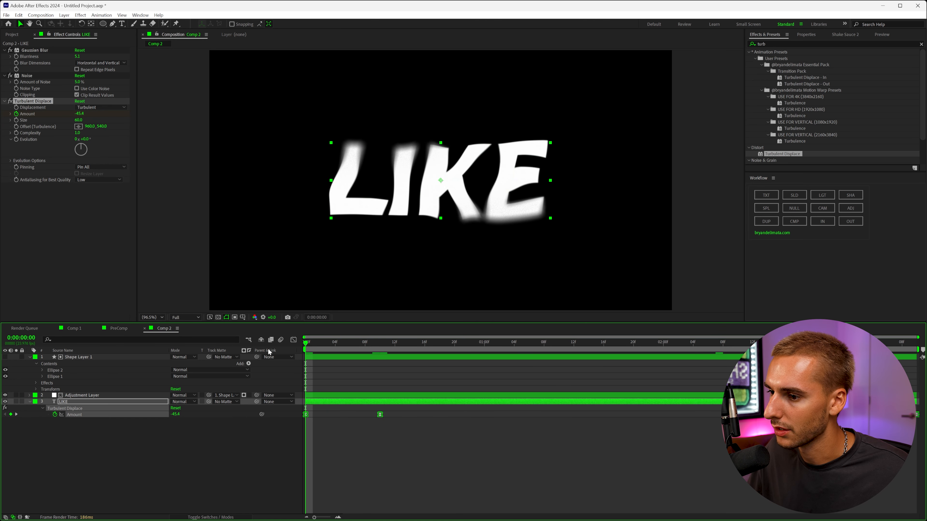
{"action": "left_click", "coordinate": [449, 343]}
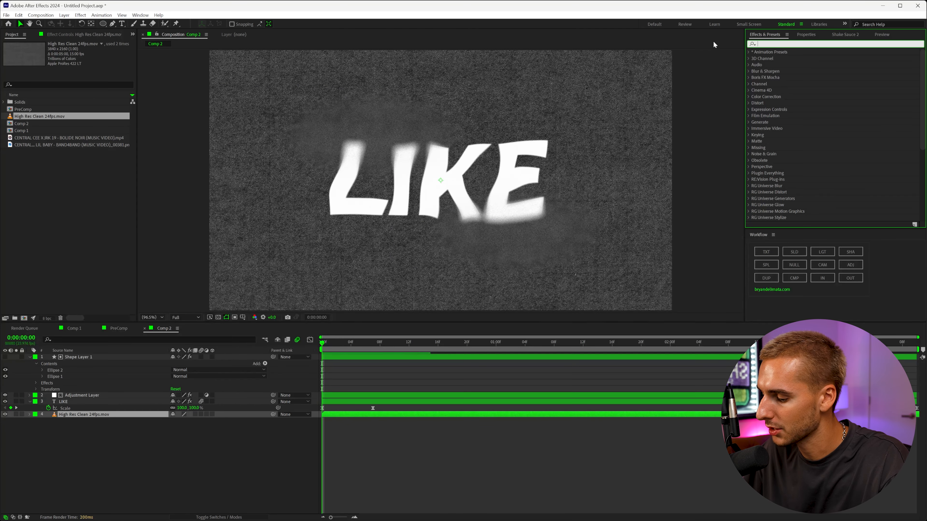
Apply Lumetri Color to the texture clip and lower Exposure under Basic Correction to darken it
{"action": "type", "text": "lum"}
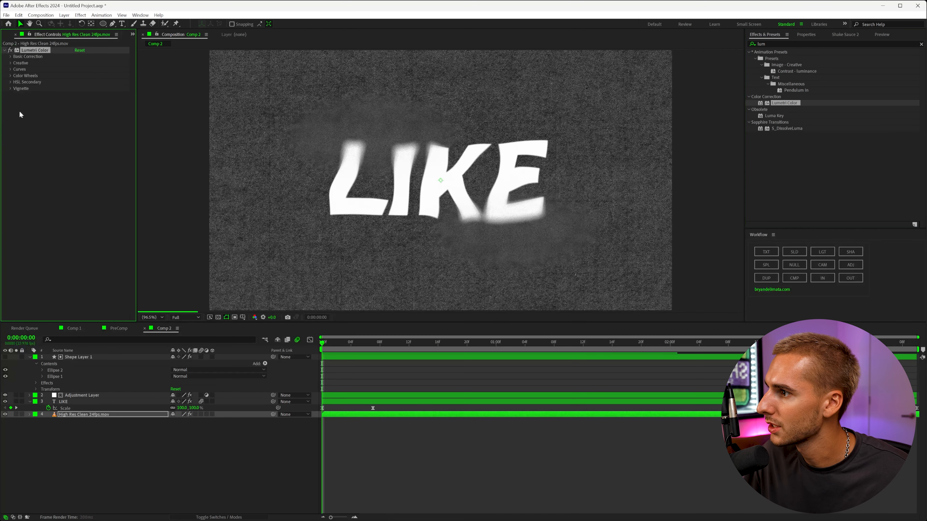
{"action": "left_click", "coordinate": [10, 56]}
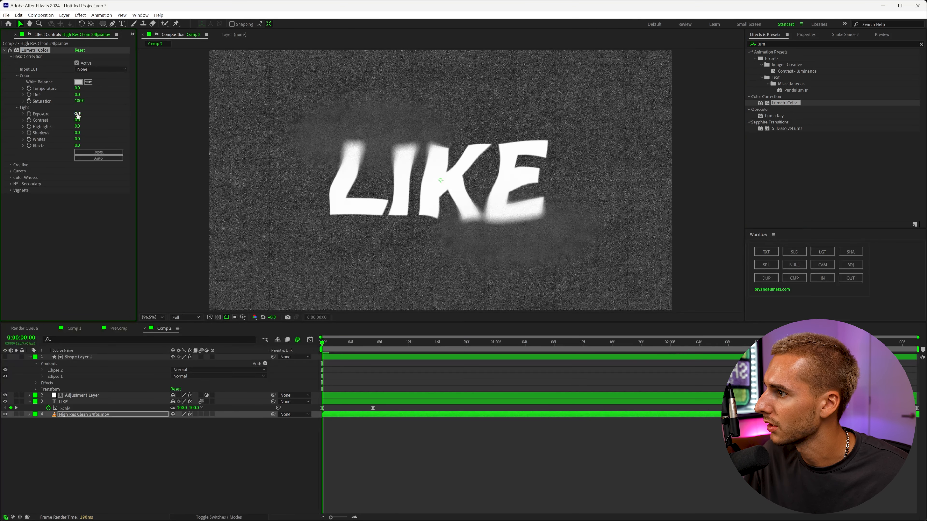
{"action": "left_click_drag", "start_coordinate": [77, 113], "coordinate": [78, 118]}
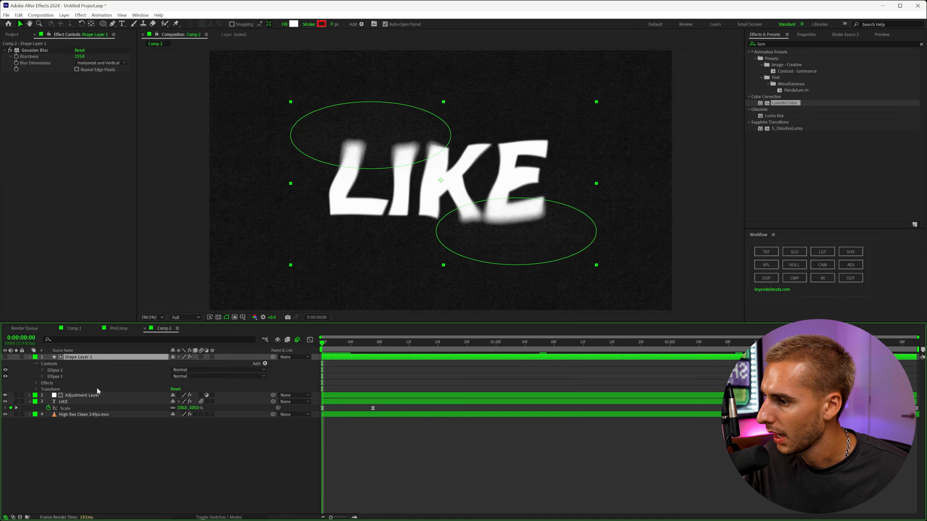
Collapse Shape Layer 1's Ellipse 2 properties and switch to the Shake Sauce 2 panel
{"action": "left_click", "coordinate": [42, 370]}
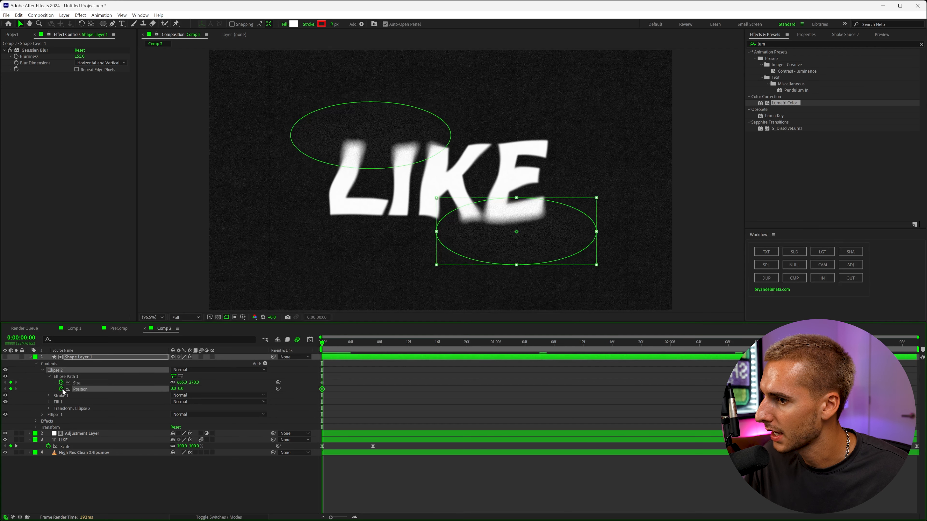
{"action": "left_click", "coordinate": [620, 348]}
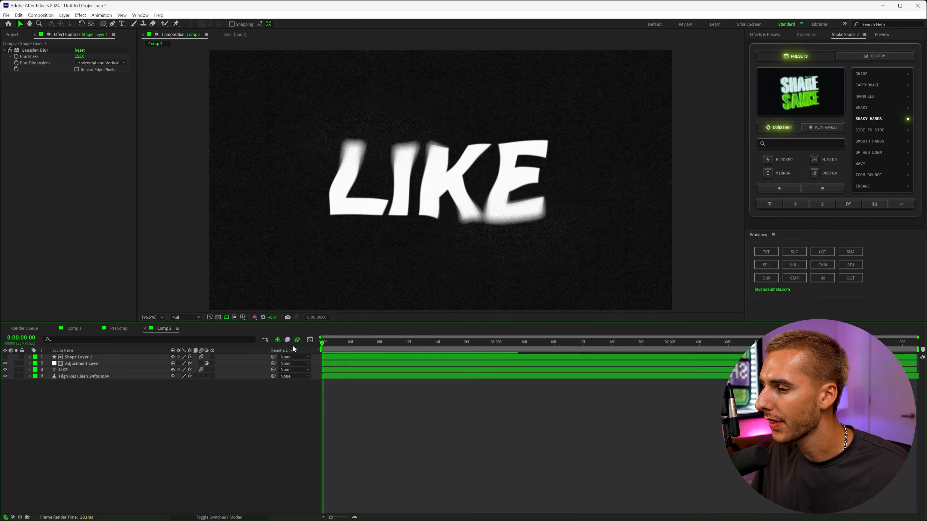
Select every layer and pre-compose them into a single precomp named PreComp
{"action": "left_click", "coordinate": [79, 357]}
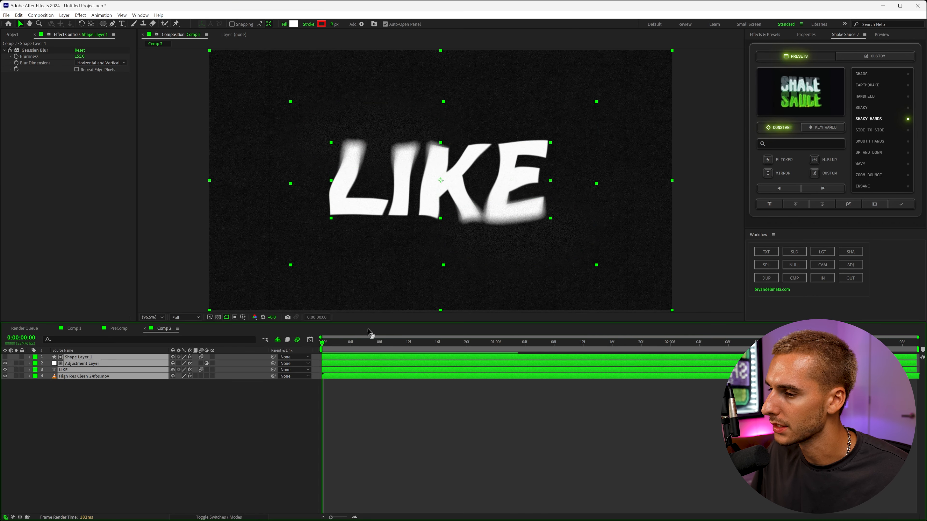
{"action": "left_click", "coordinate": [794, 278]}
{"action": "type", "text": "lum"}
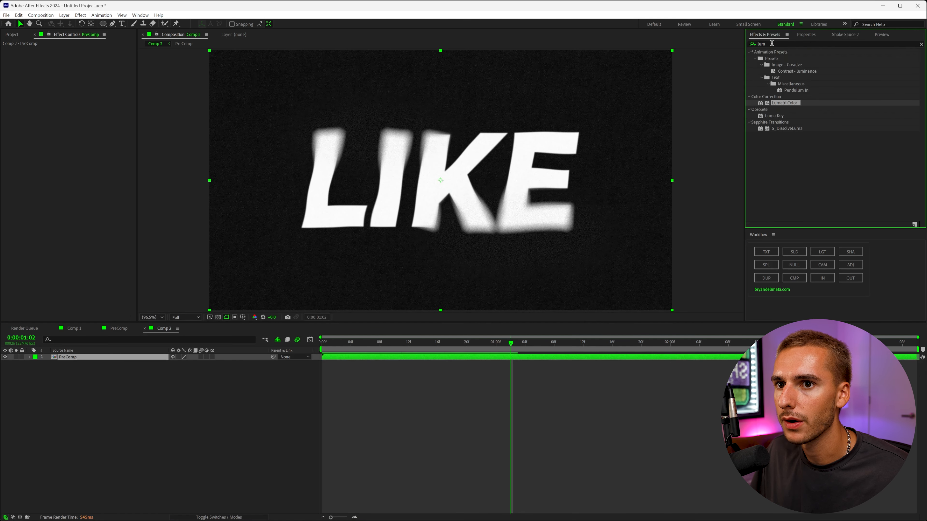
Apply S_DistortChroma to PreComp with keyframed Amount from -0.030, then check a later frame
{"action": "type", "text": "dist"}
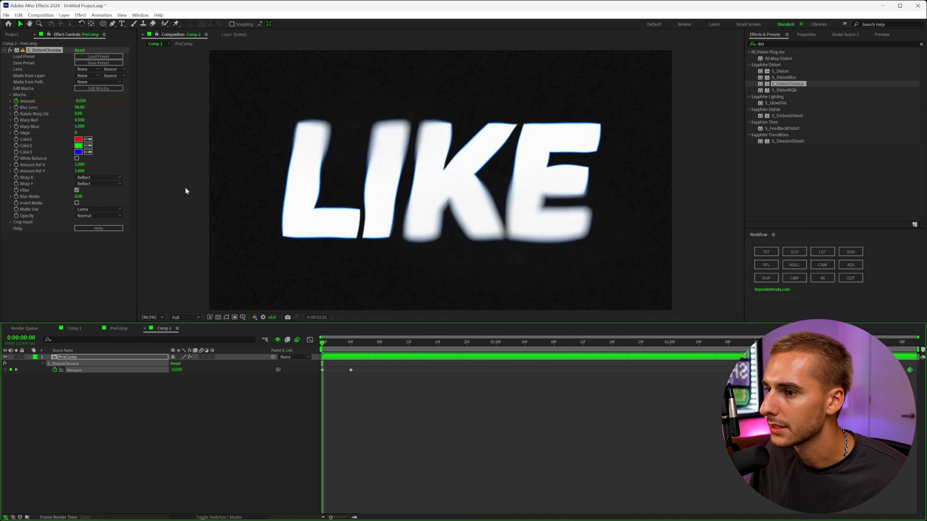
{"action": "left_click", "coordinate": [401, 343]}
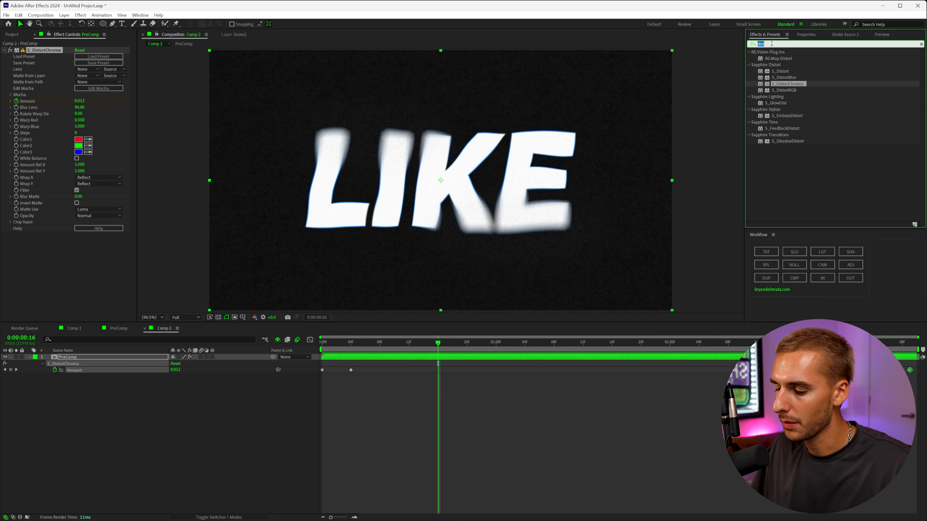
Apply Posterize Time at 12 fps to PreComp and preview the choppy motion
{"action": "type", "text": "post"}
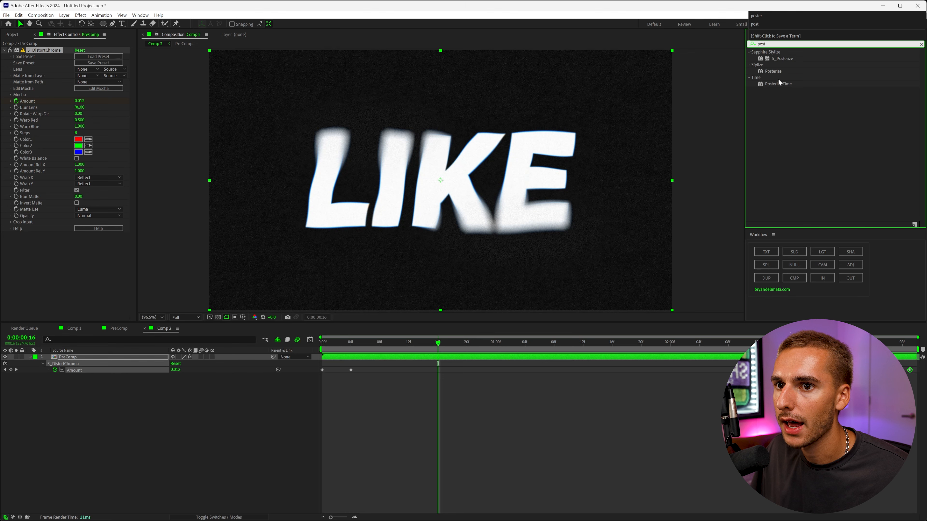
{"action": "double_click", "coordinate": [778, 84]}
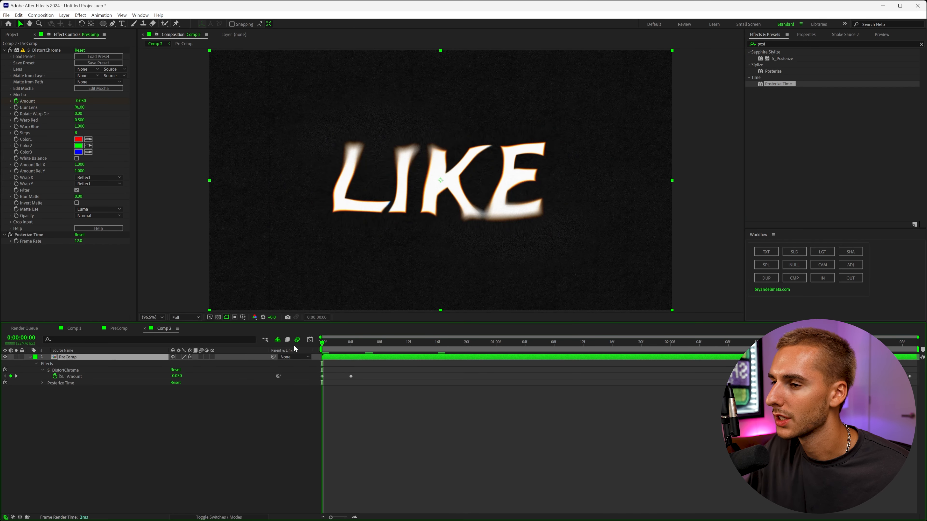
{"action": "left_click", "coordinate": [409, 342]}
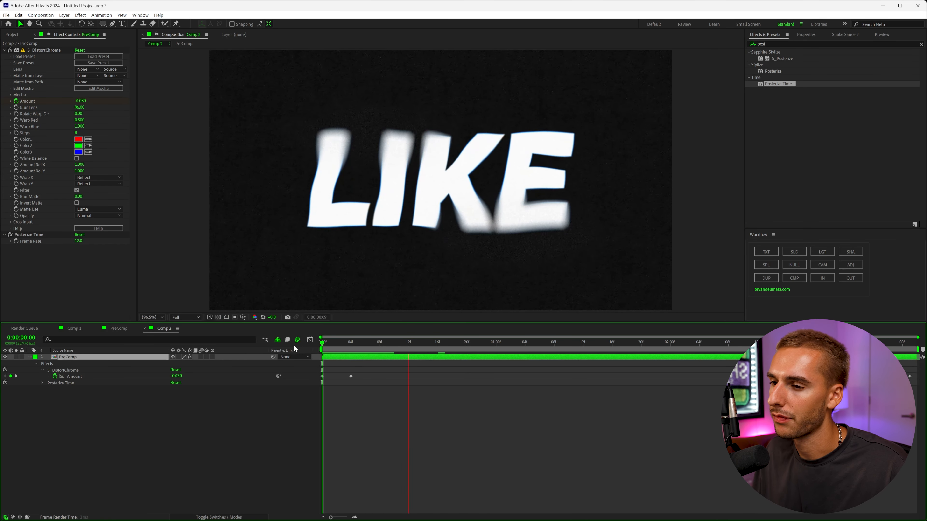
{"action": "left_click", "coordinate": [511, 341]}
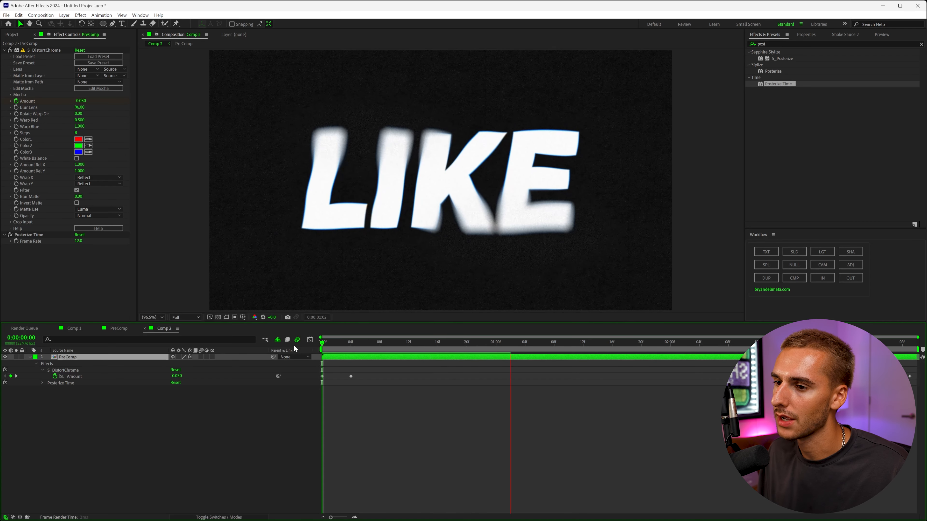